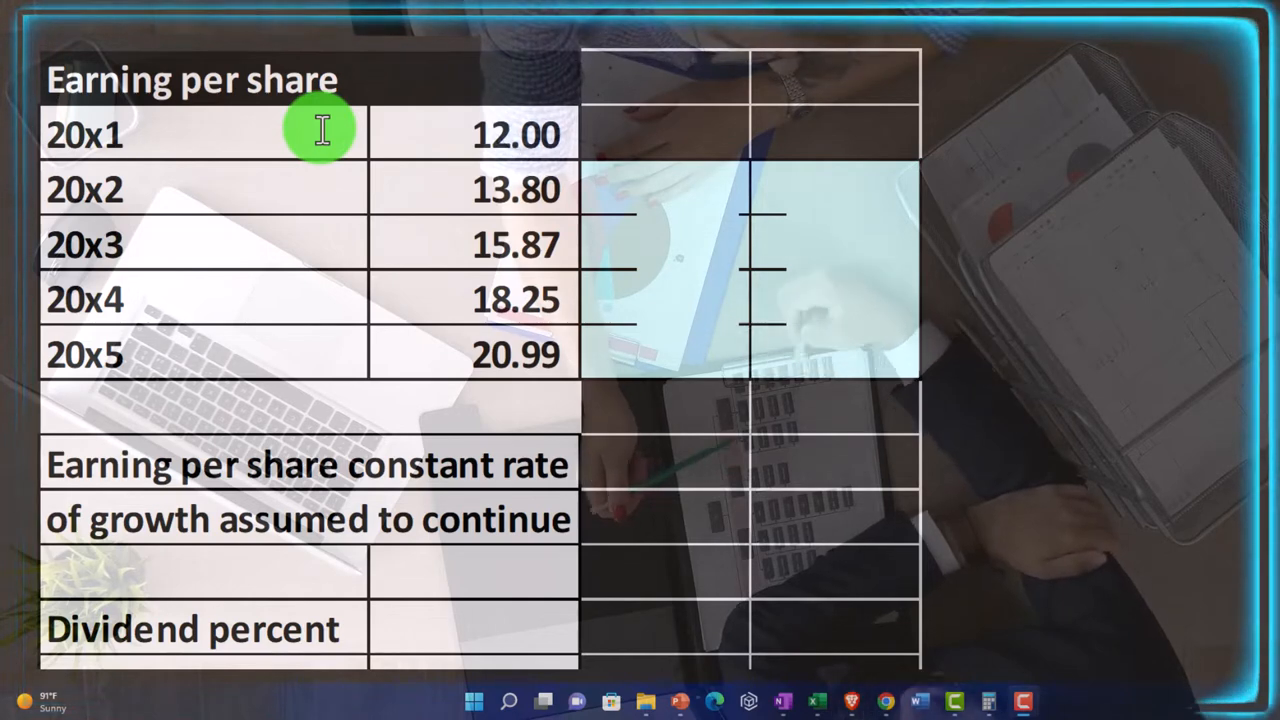
mouse_move(365, 138)
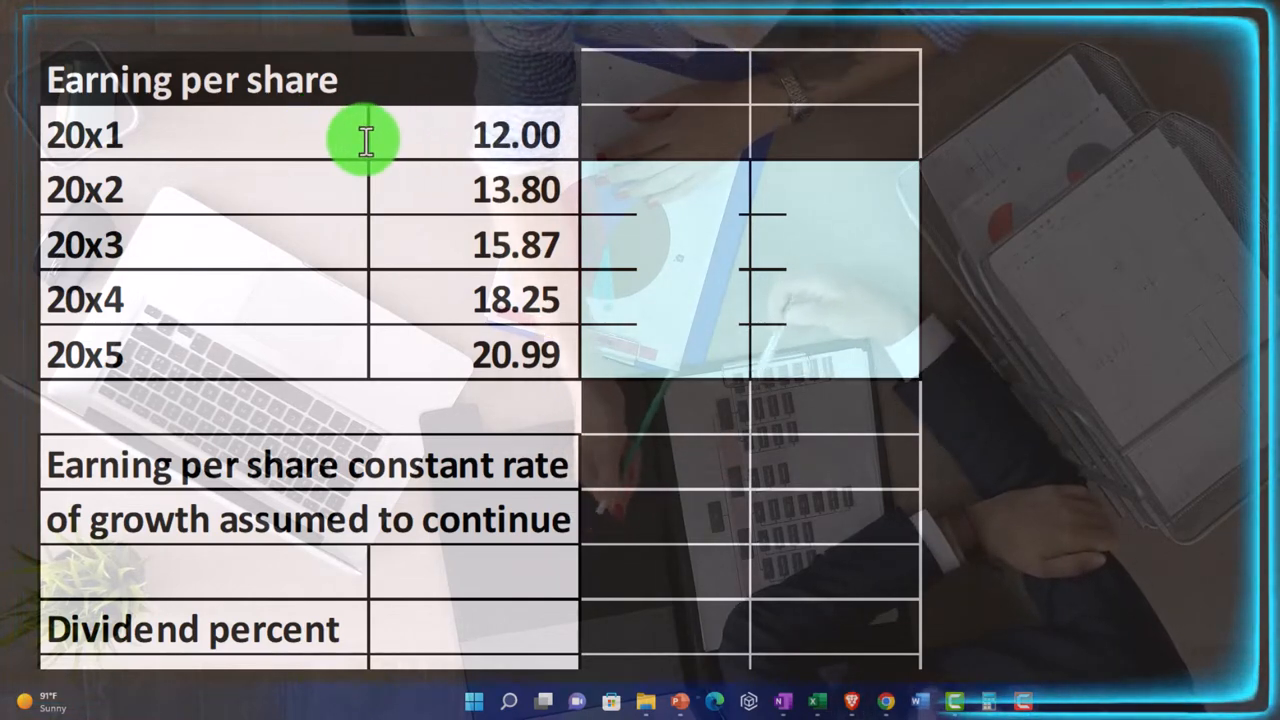
mouse_move(365, 350)
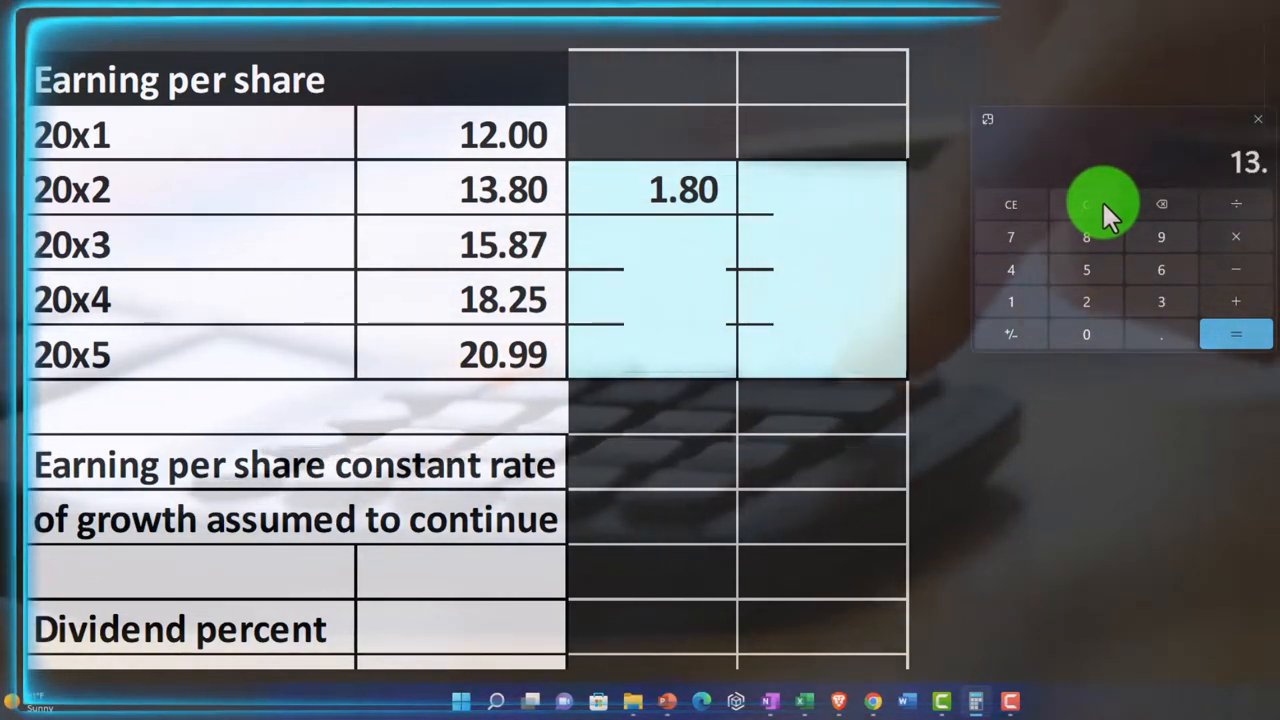
Step: Clear the Calculator while revealing EPS increases 2.07, 2.38, 2.74 and 15.00% growth
click(1086, 204)
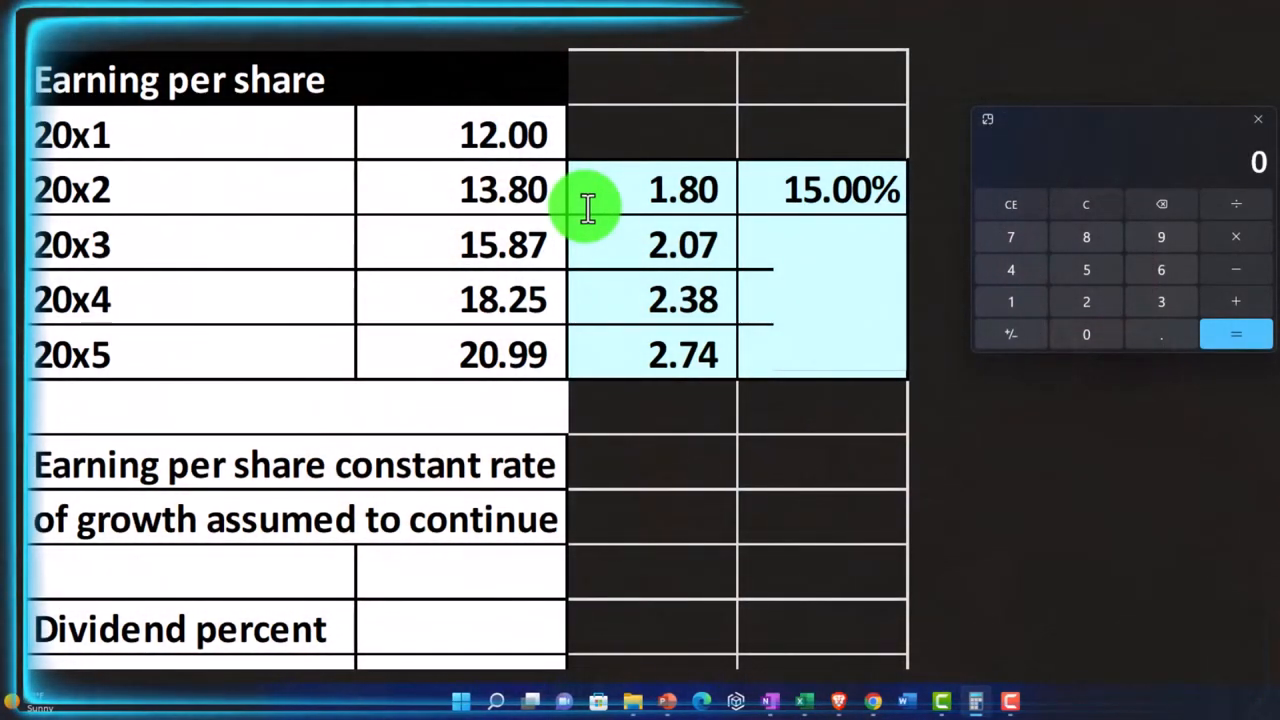
mouse_move(1100, 205)
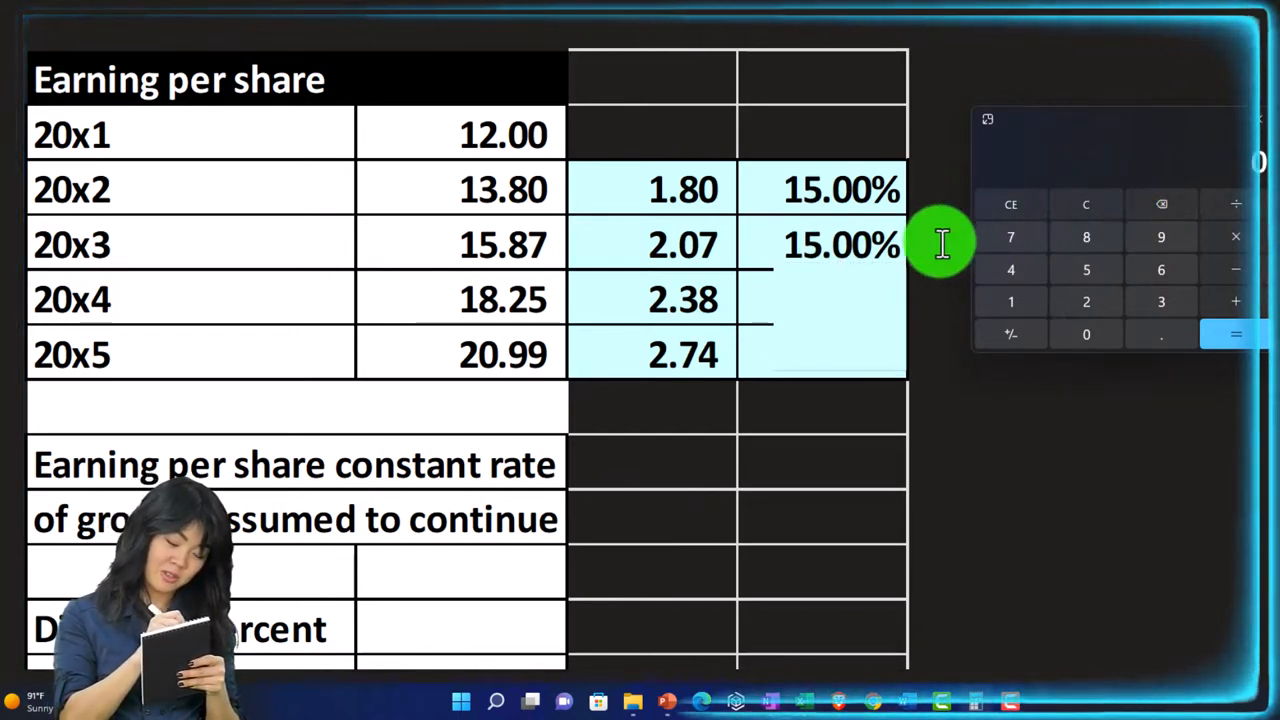
mouse_move(935, 245)
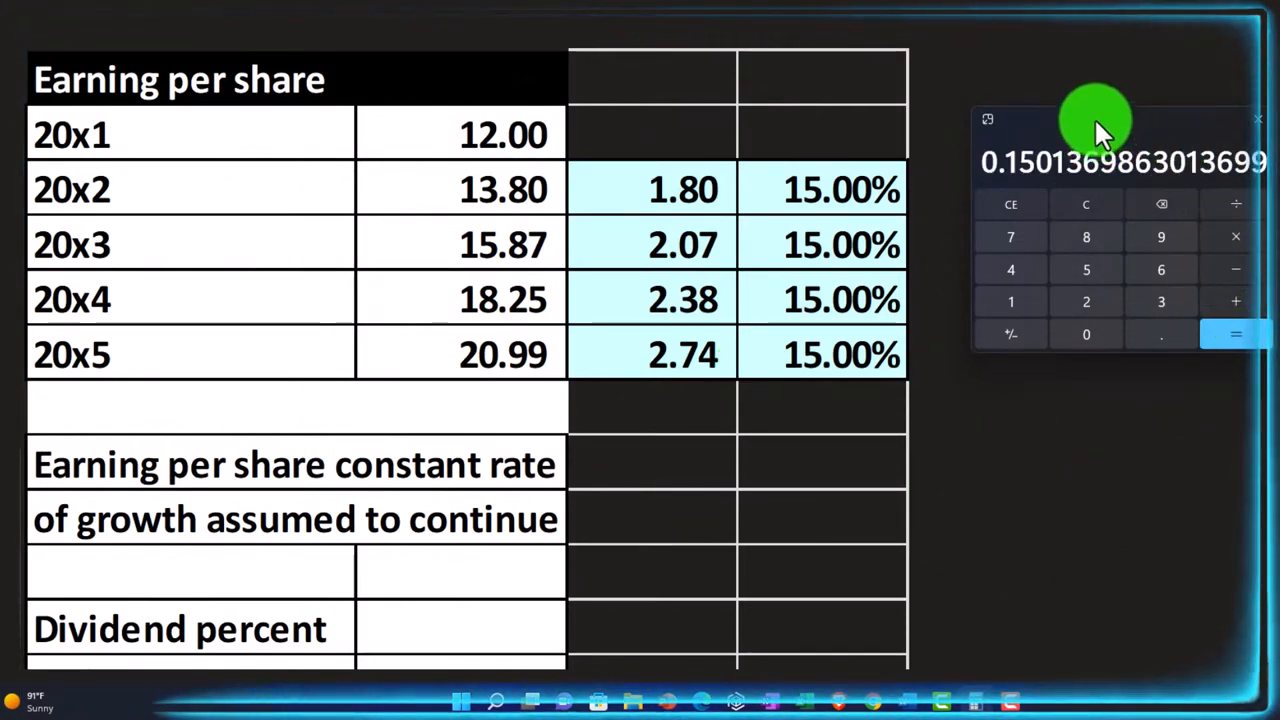
Step: Close the Calculator after 15.00% growth appears for 20x3 through 20x5
click(1258, 120)
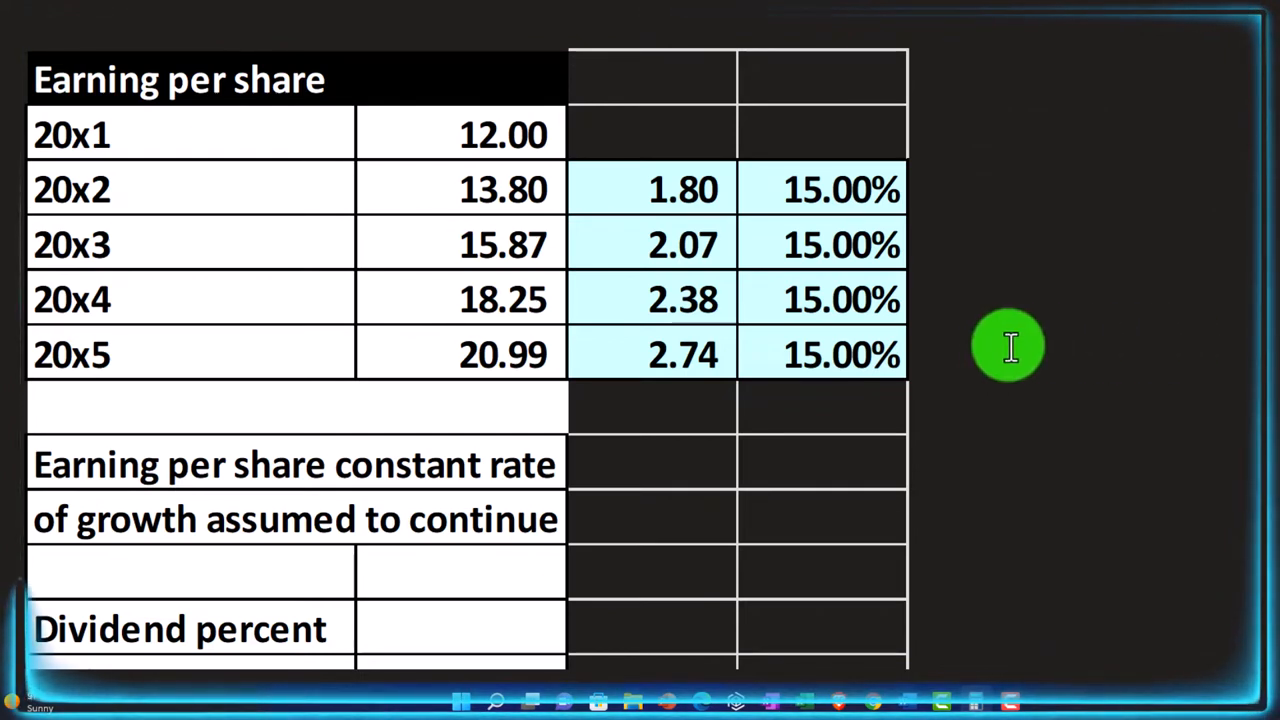
mouse_move(1005, 347)
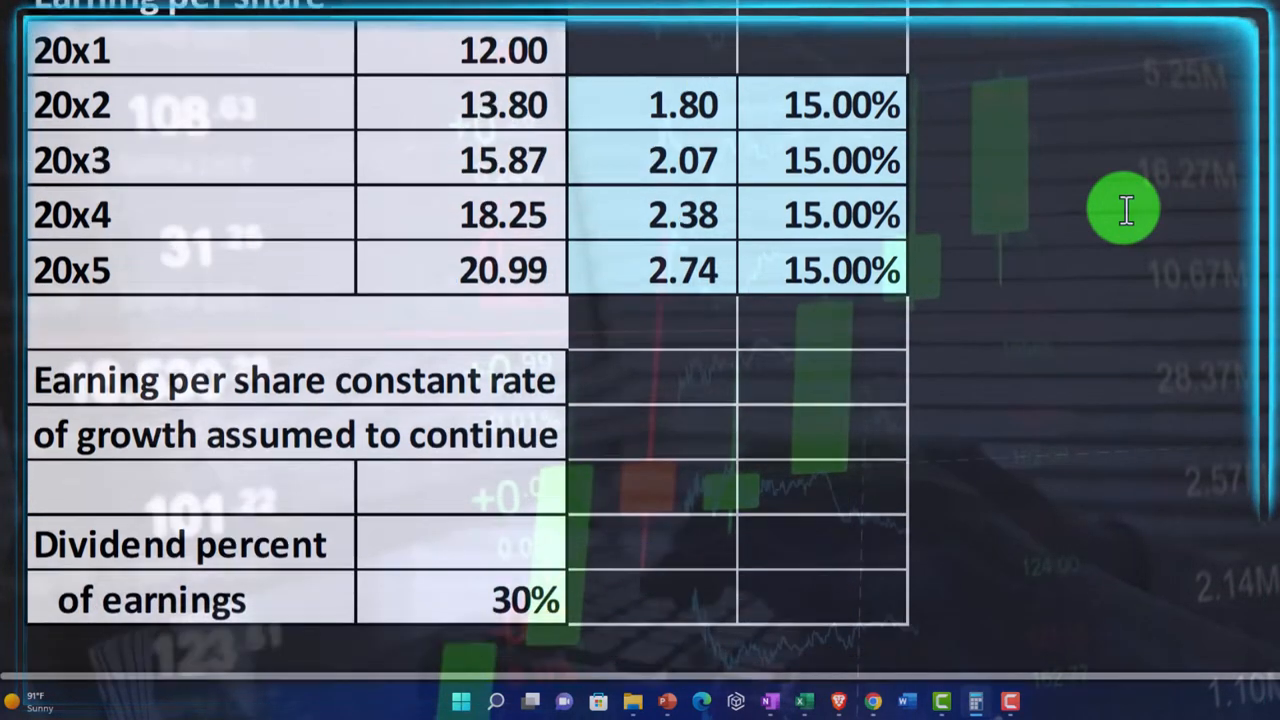
Step: Scroll to the slide showing a 30% dividend percent of earnings
scroll(down, 3)
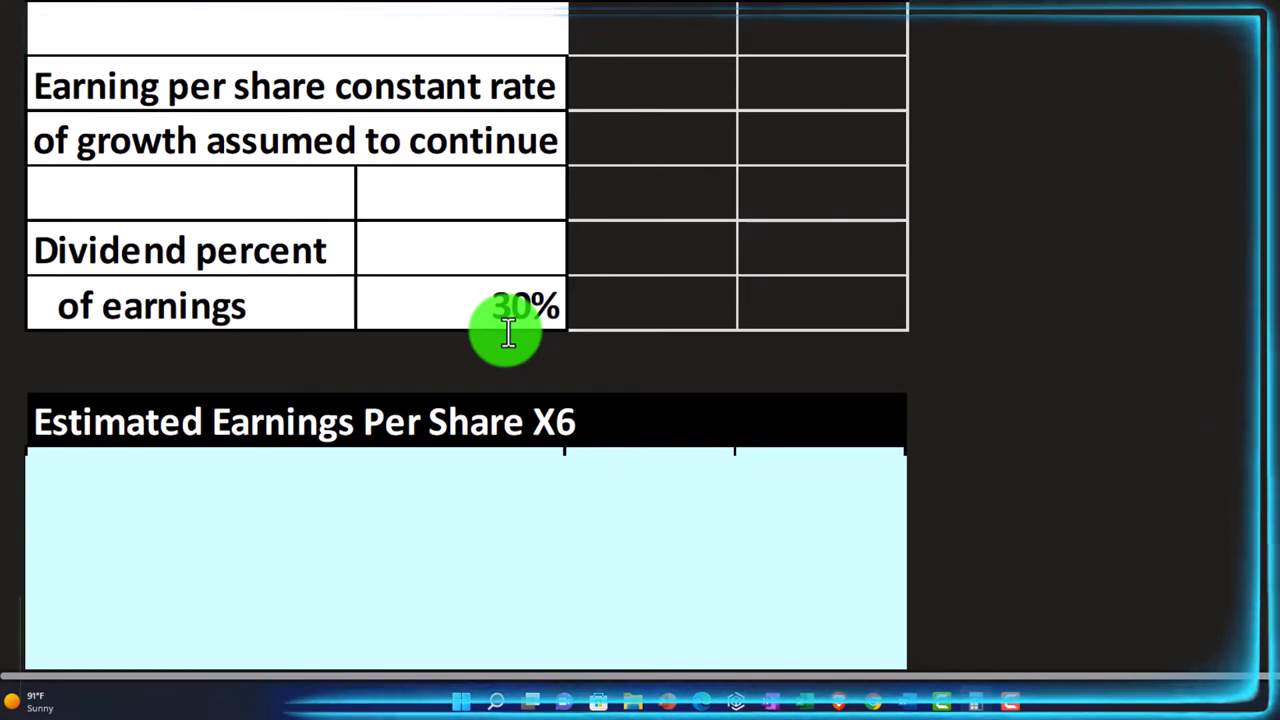
Step: Reveal EPS x5 20.99, 15% growth, plus 1 and 115% in the X6 section
scroll(down, 3)
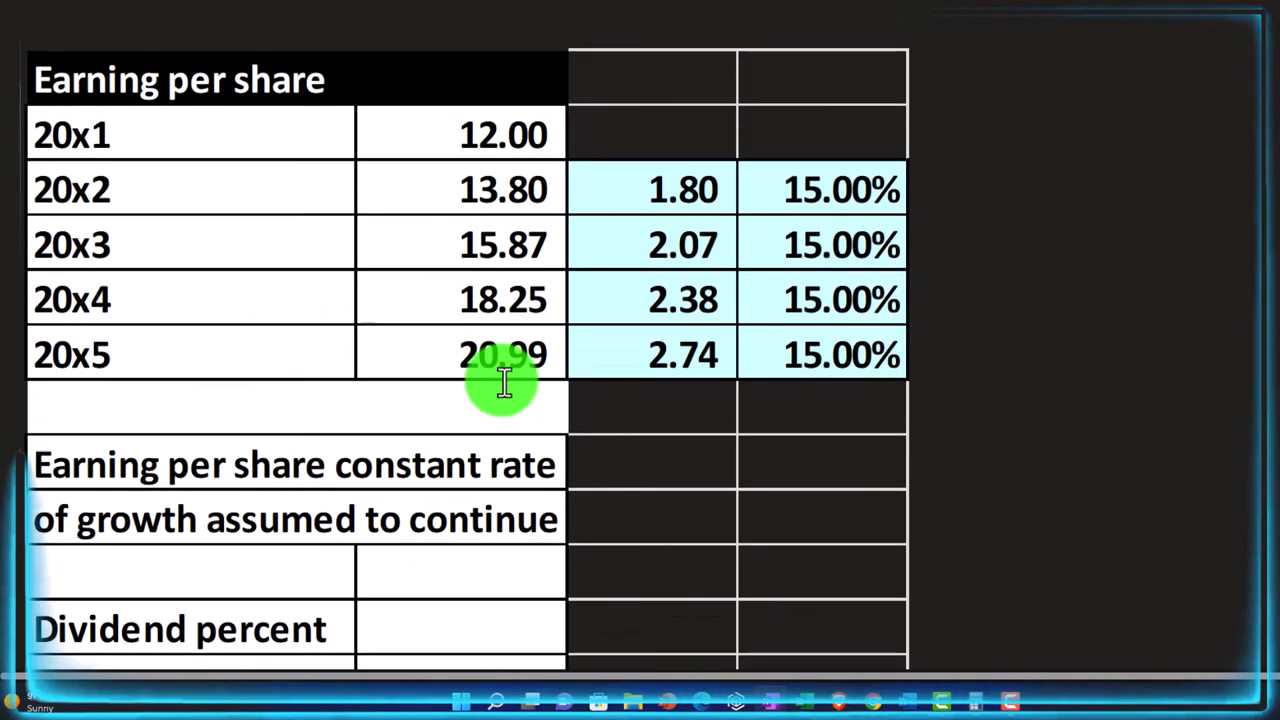
scroll(down, 3)
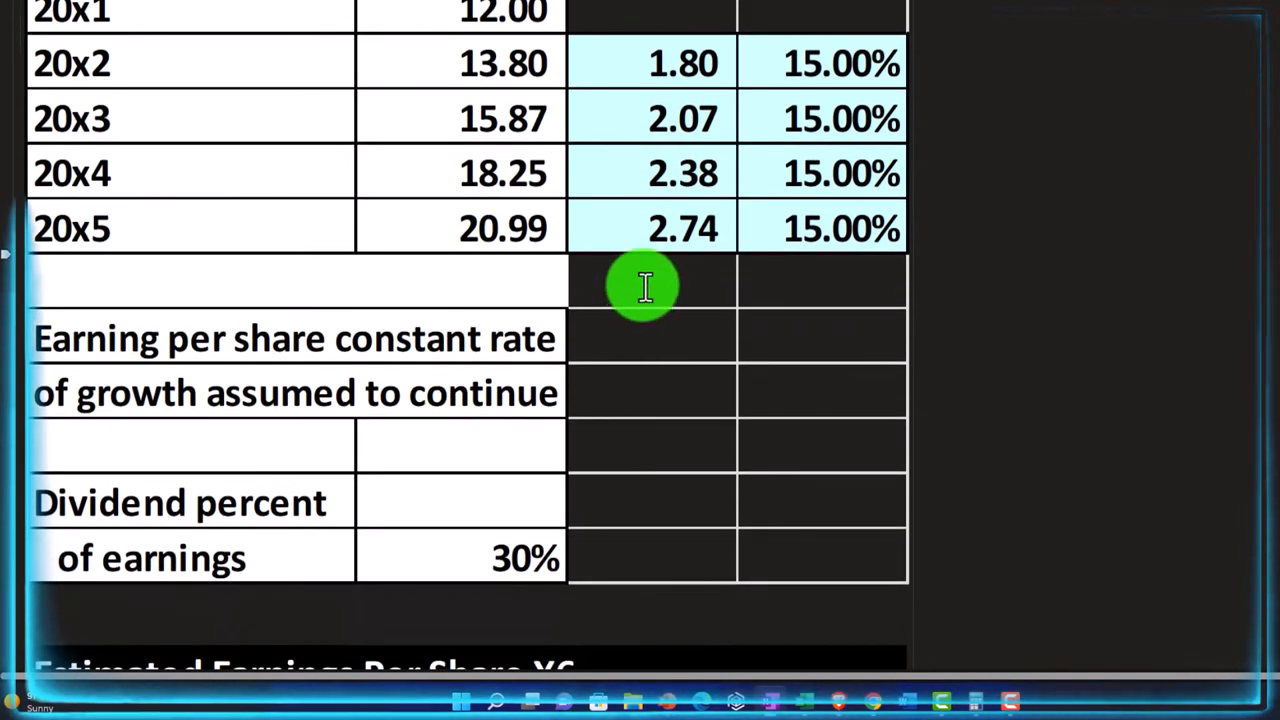
scroll(down, 3)
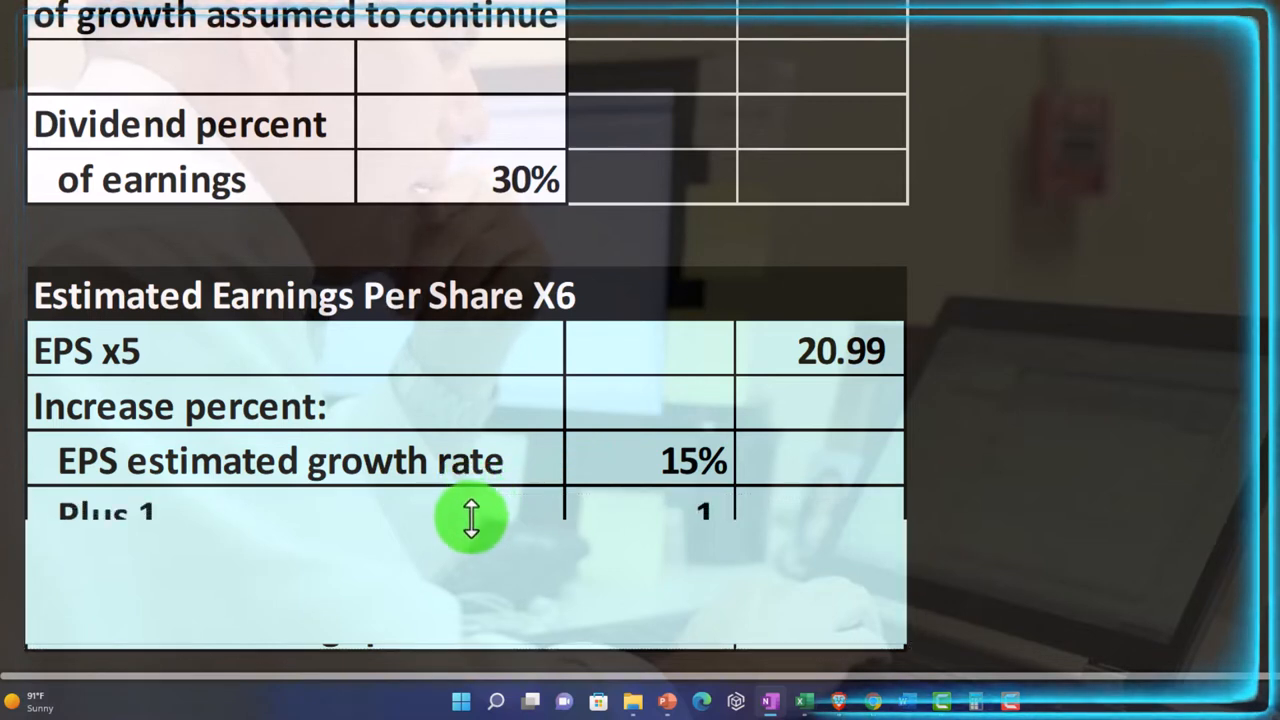
drag(471, 518, 478, 548)
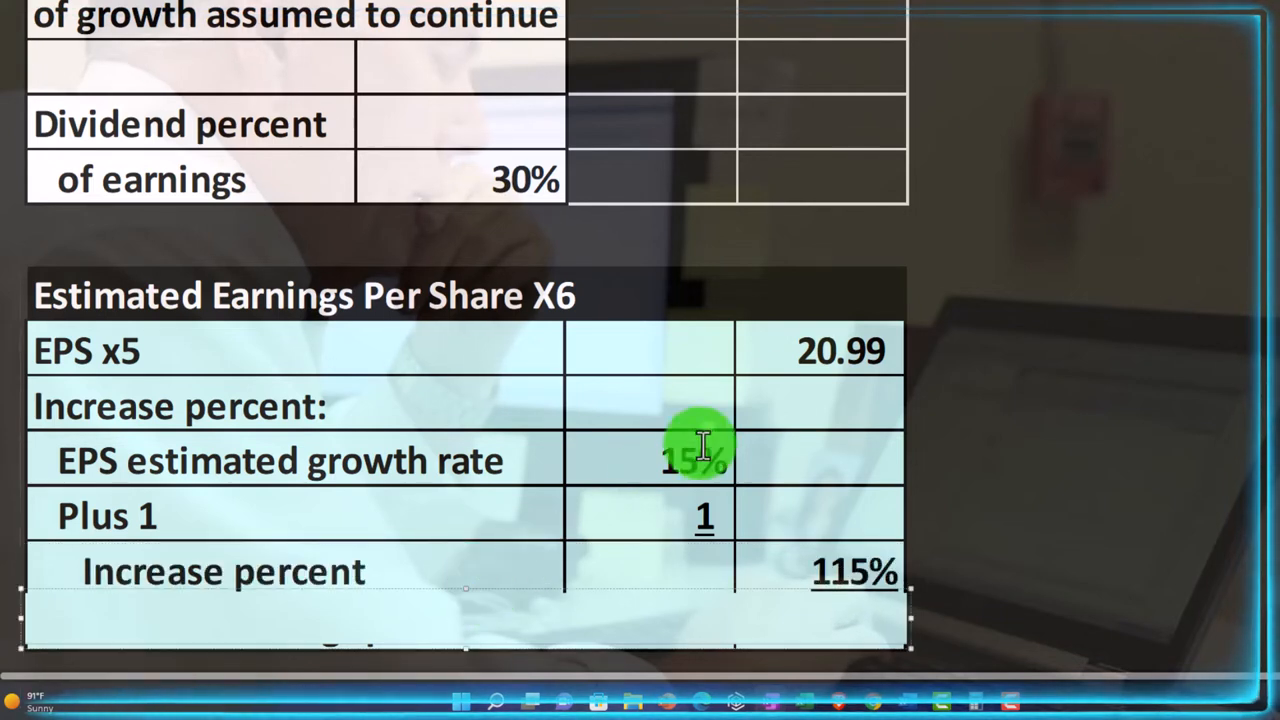
mouse_move(688, 572)
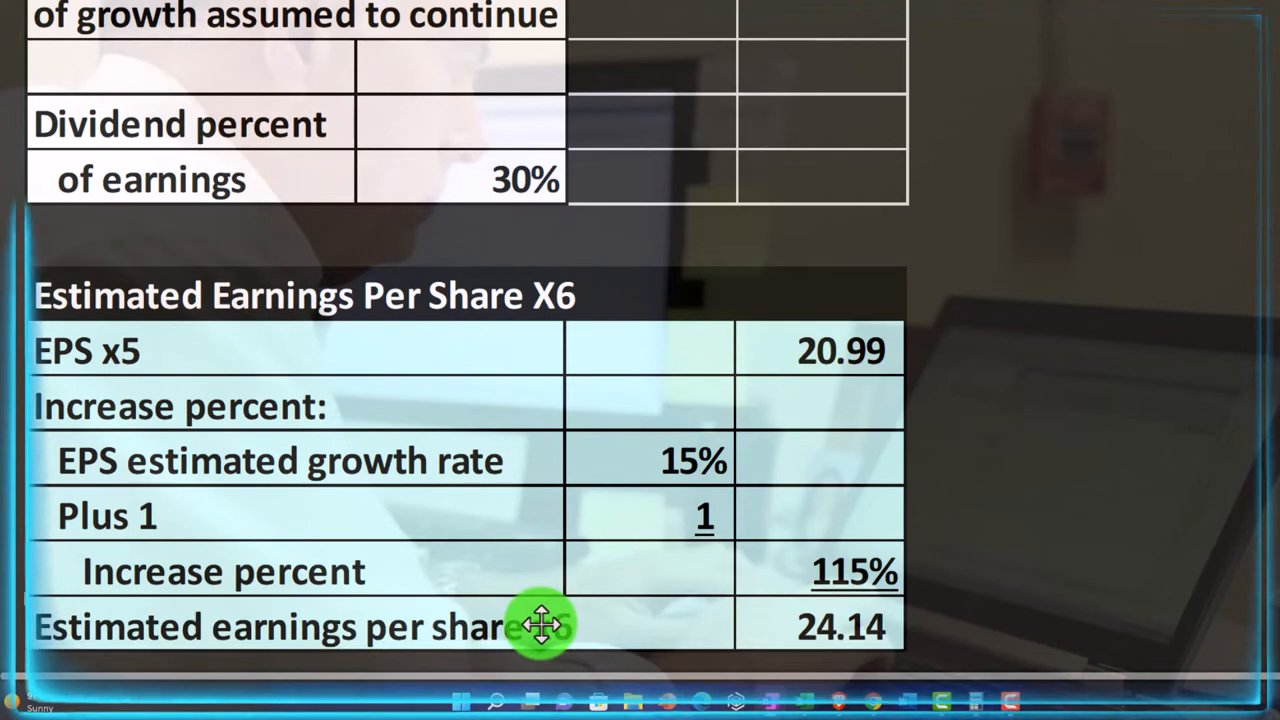
Step: Scroll down to show EPS x6 of 24.14 and the Estimated Dividends x6 heading
scroll(down, 3)
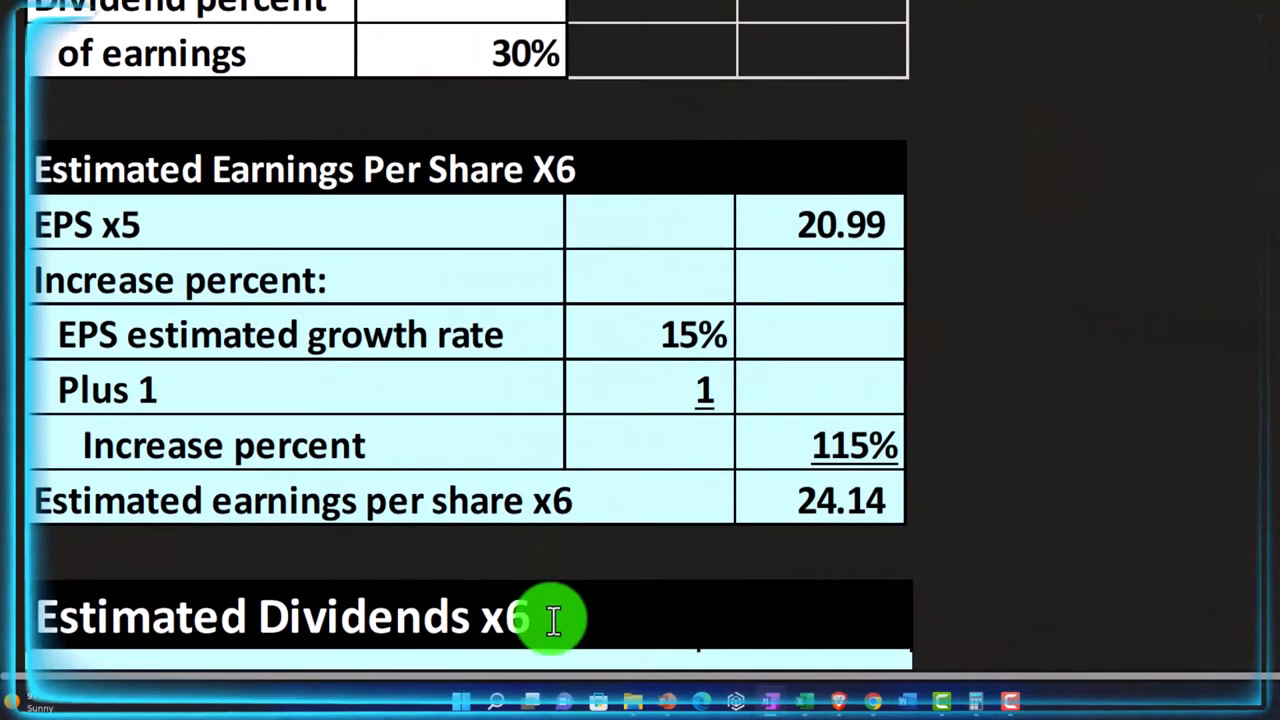
mouse_move(690, 543)
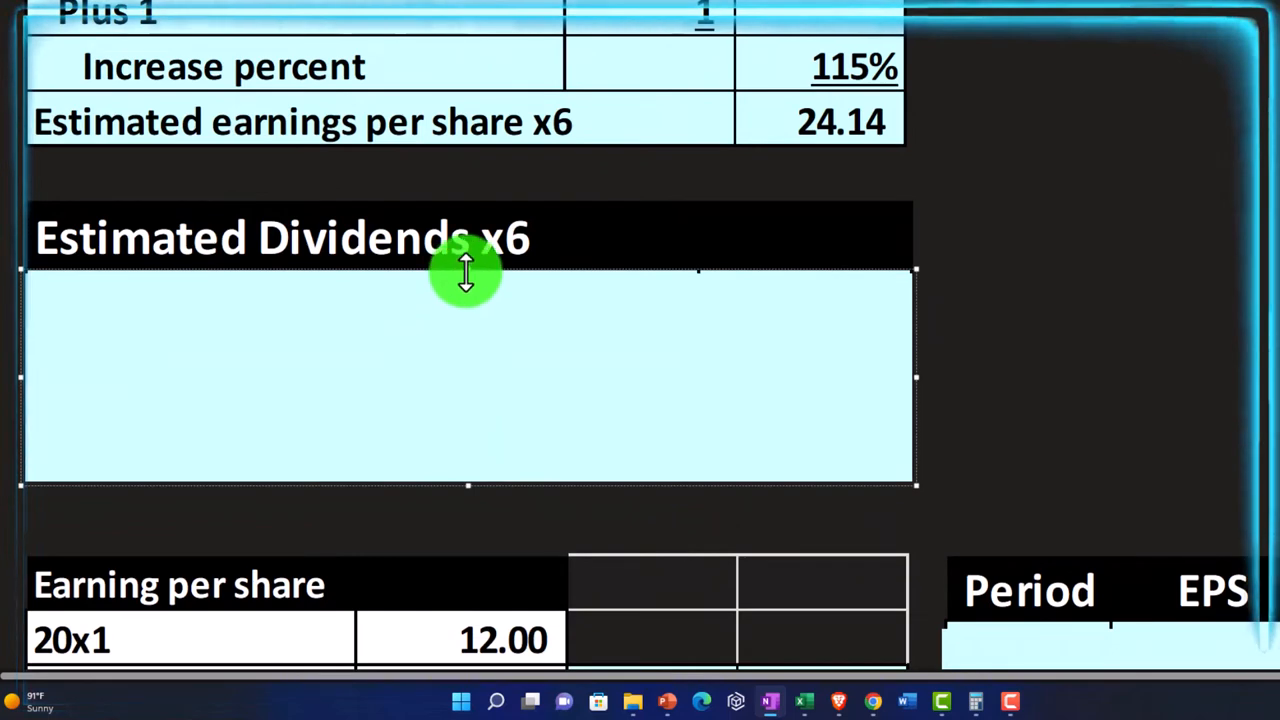
Step: Review the 20x1–20x5 earnings table, then scroll back to Estimated Dividends x6
scroll(down, 3)
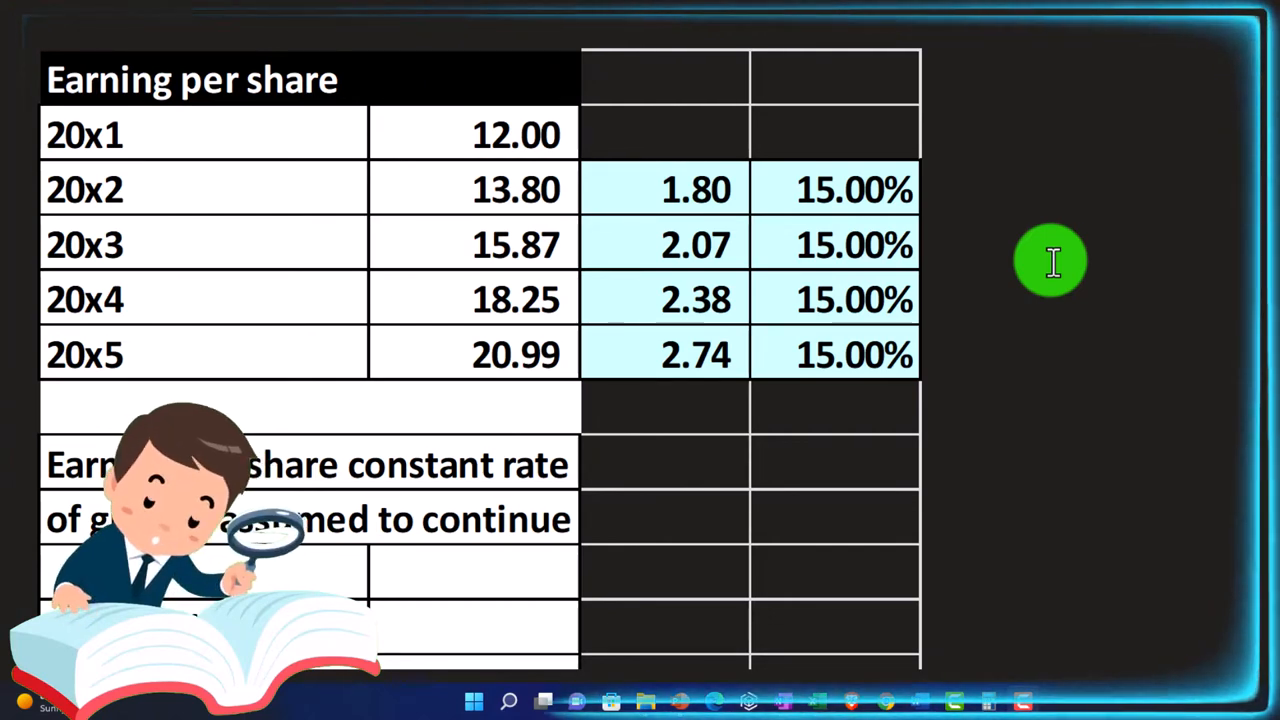
mouse_move(500, 410)
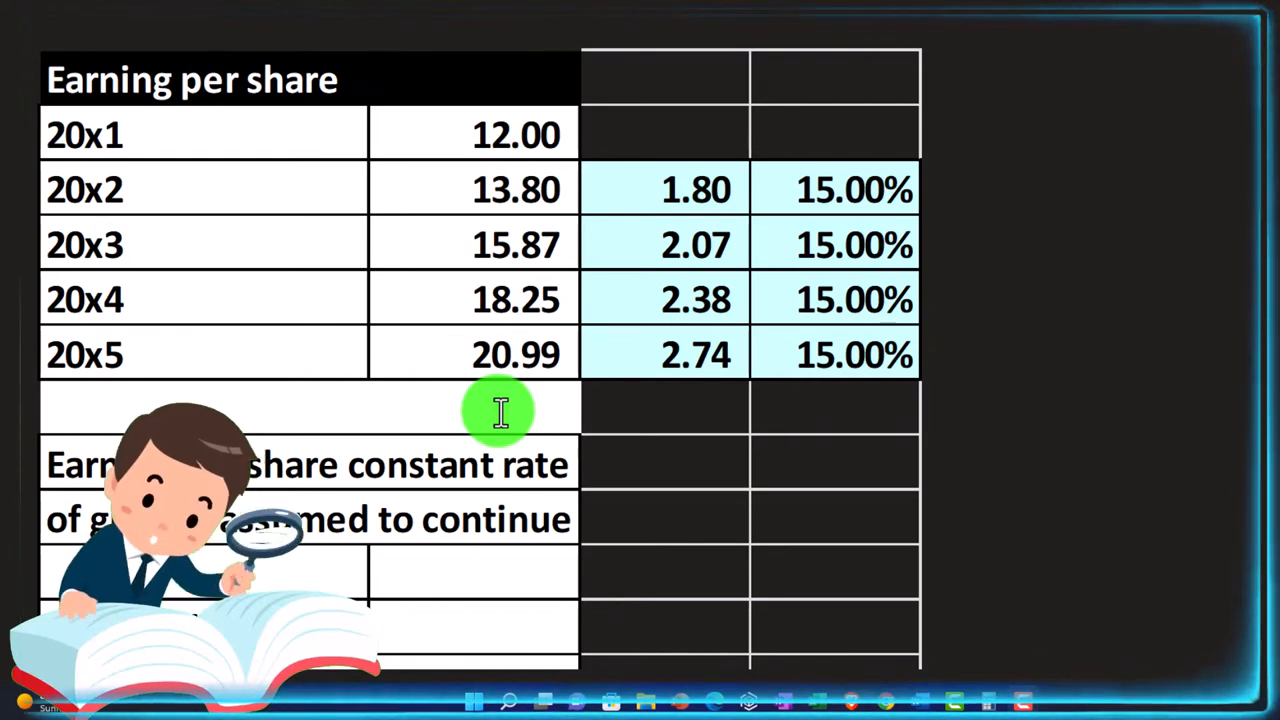
mouse_move(490, 395)
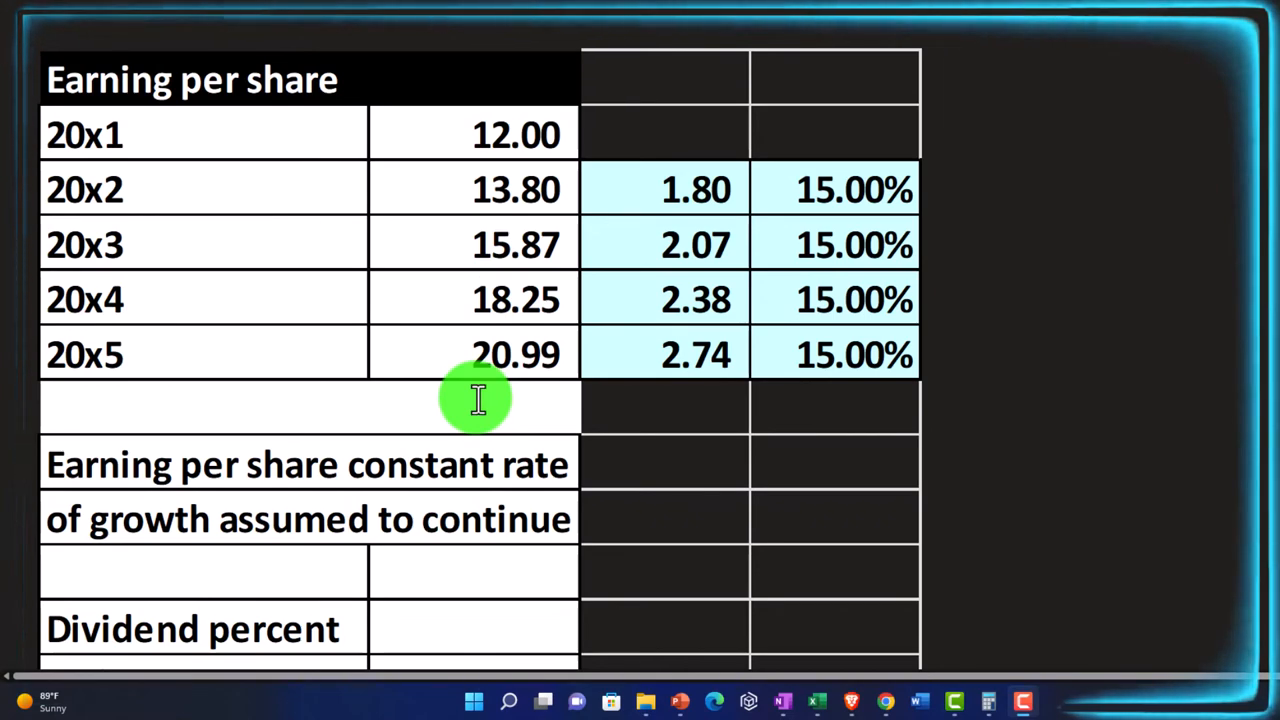
scroll(down, 3)
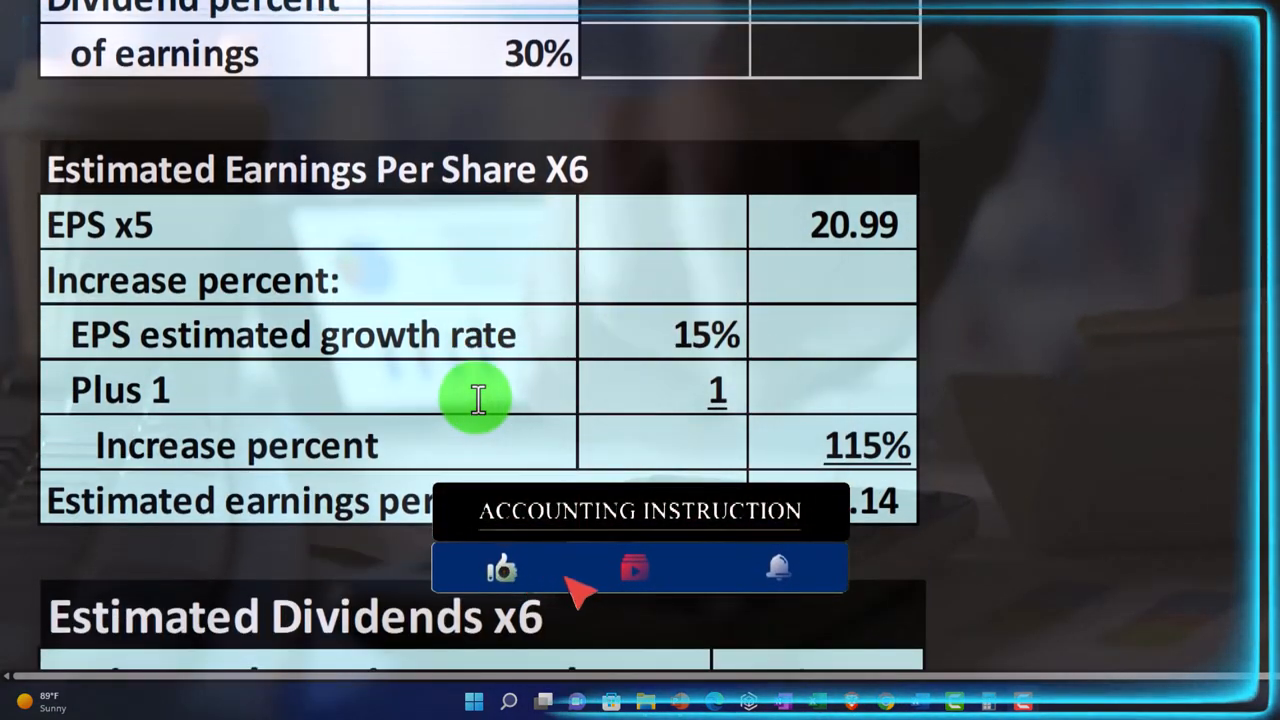
Step: Reveal estimated dividends of 7.24 from 24.14 EPS at a 30% rate
scroll(down, 3)
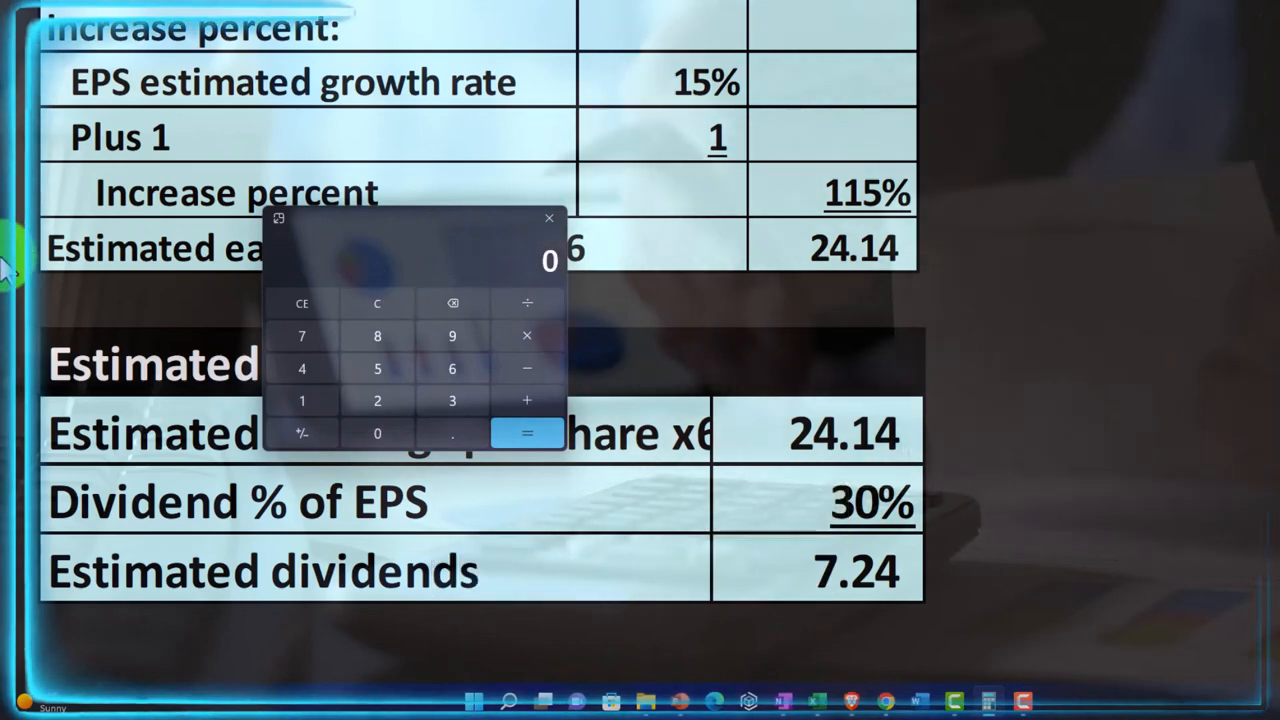
click(526, 433)
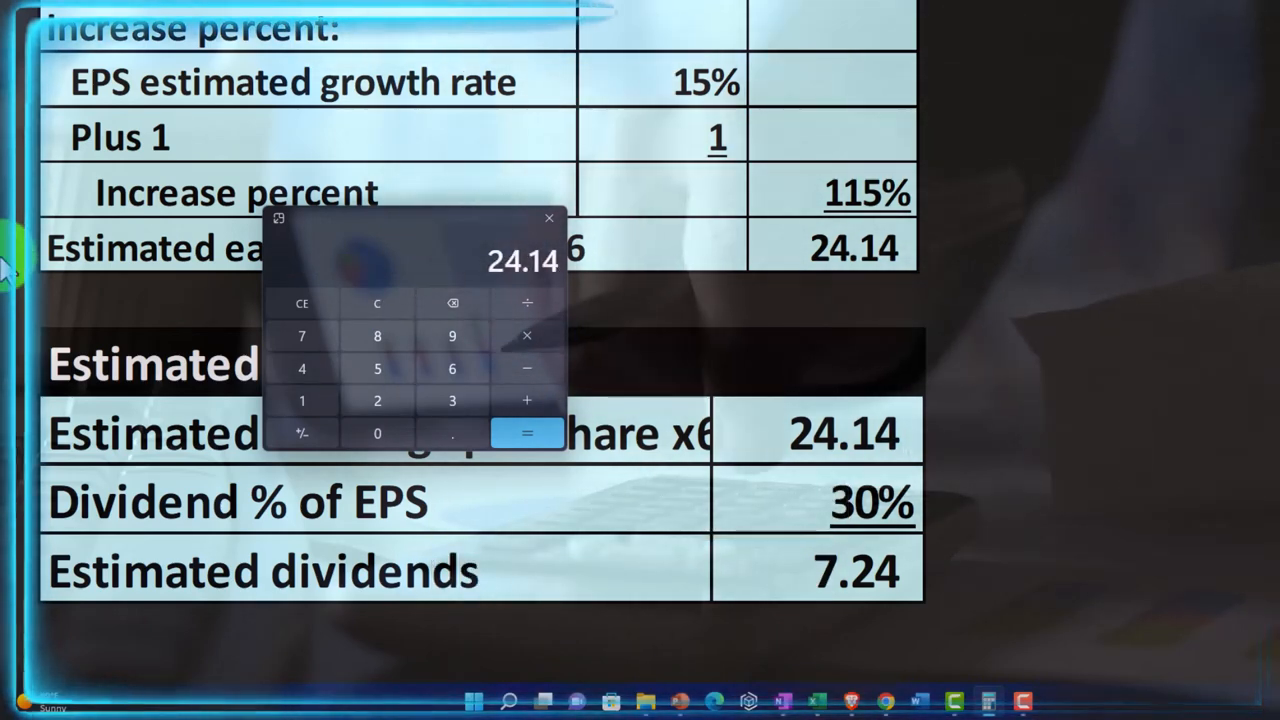